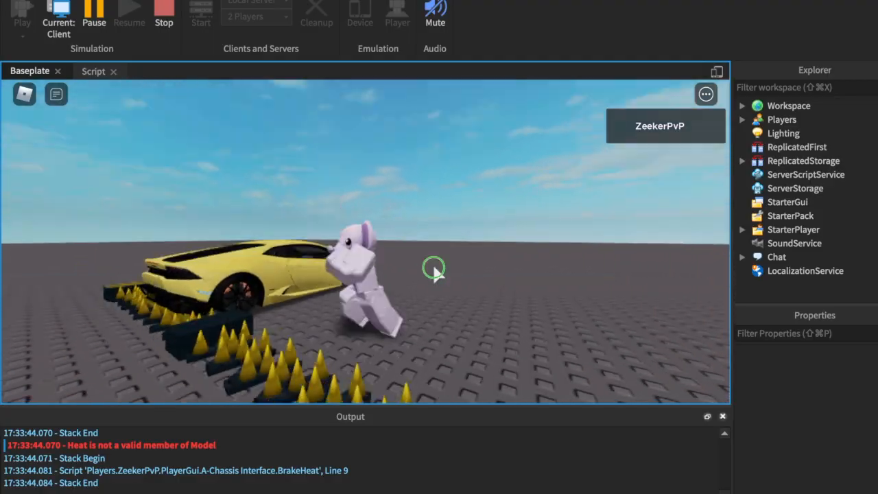
- Stop the play test and return to Edit mode with the Spike Strip model in the workspace
{"action": "left_click", "coordinate": [163, 14]}
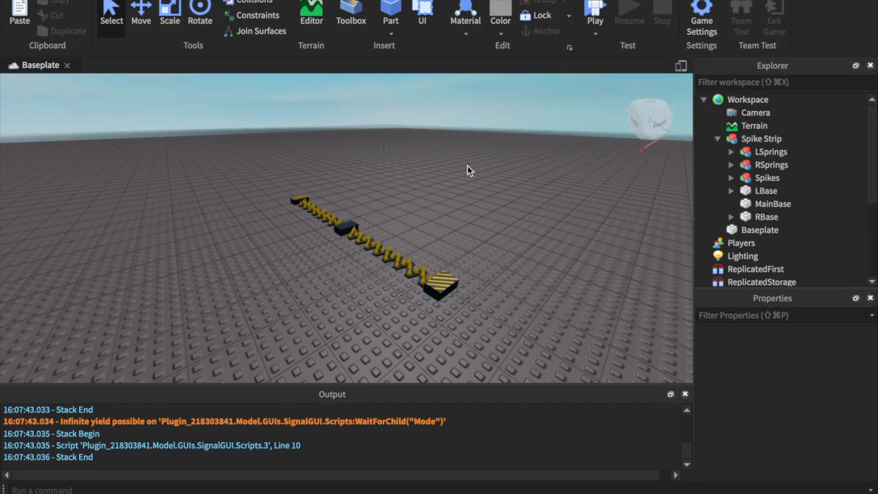